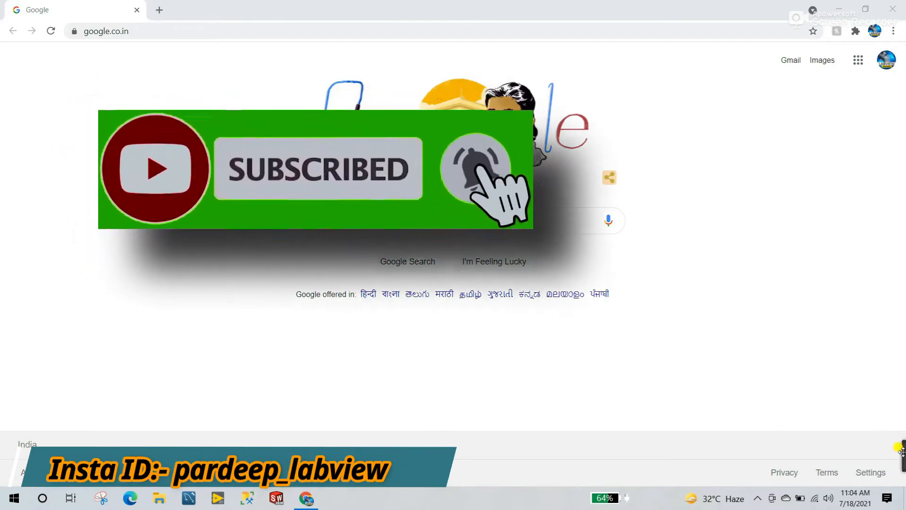
- Go to automationpardeep.com in Chrome
{"action": "left_click", "coordinate": [107, 31]}
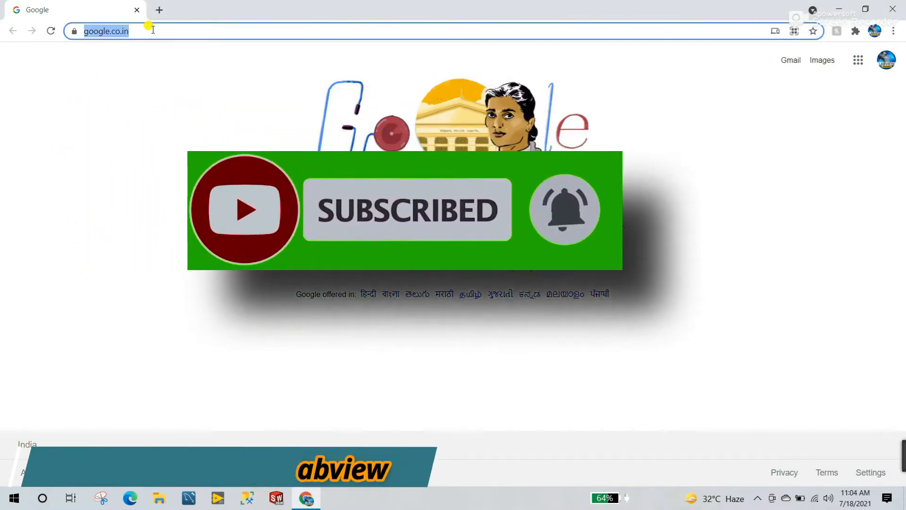
{"action": "type", "text": "automationpardeep.com"}
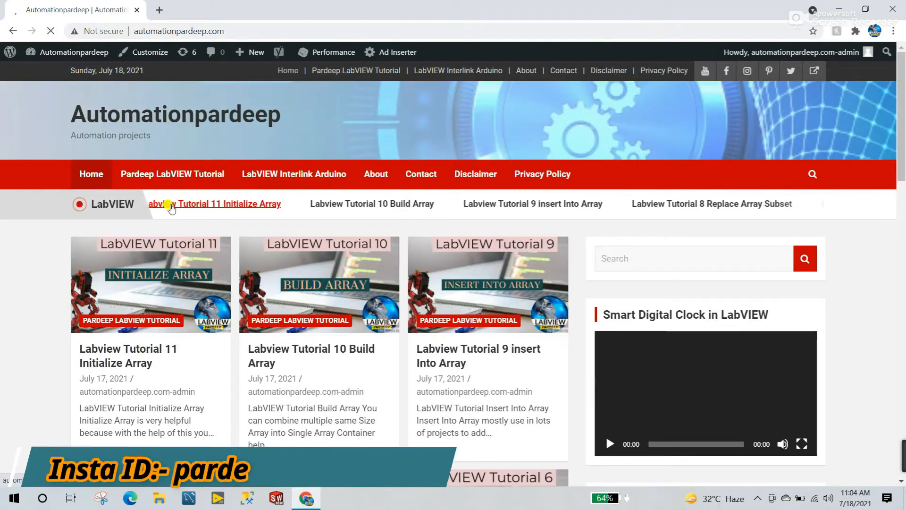
{"action": "scroll", "scroll_direction": "down", "scroll_amount": 3}
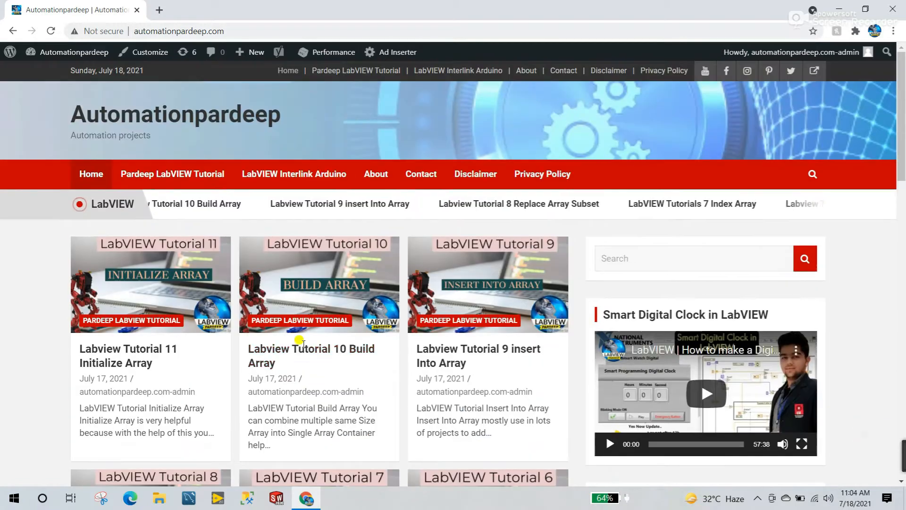
- Open the LabVIEW Interface With Arduino post via the LabVIEW Interlink Arduino category
{"action": "left_click", "coordinate": [172, 174]}
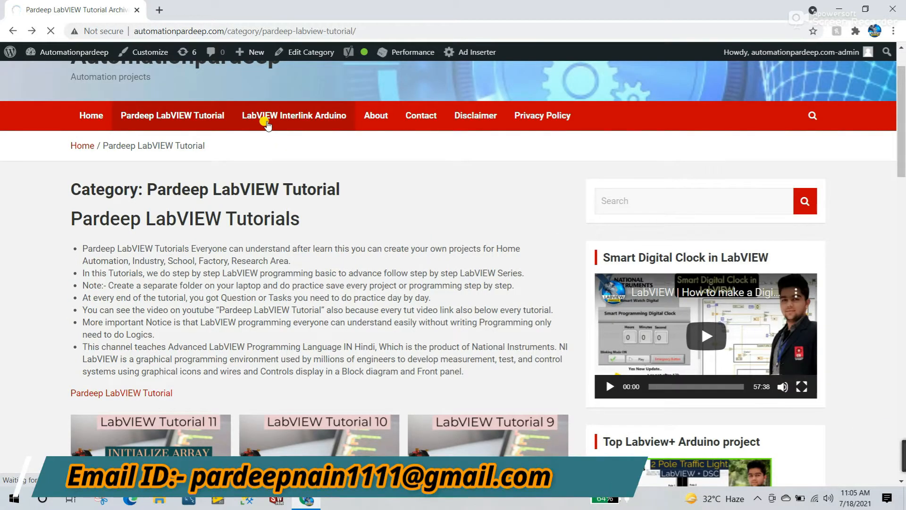
{"action": "left_click", "coordinate": [294, 116]}
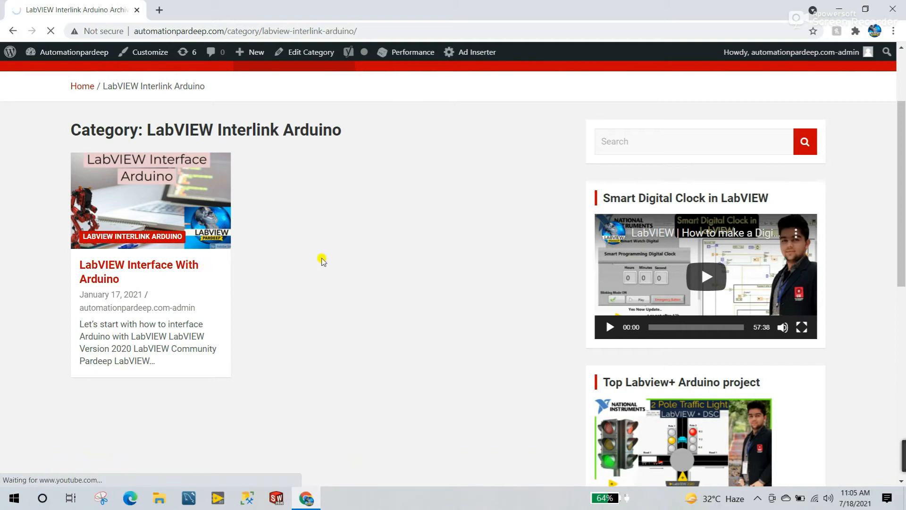
{"action": "left_click", "coordinate": [138, 272]}
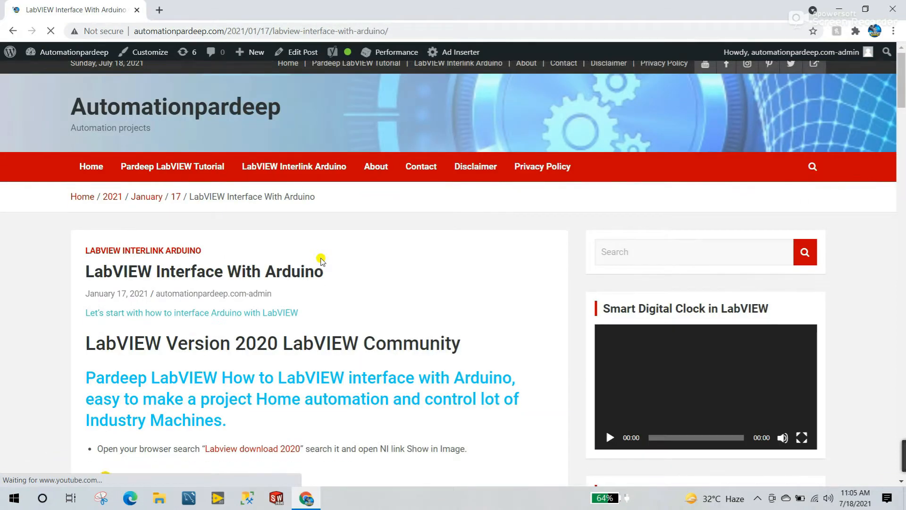
{"action": "scroll", "scroll_direction": "down", "scroll_amount": 3}
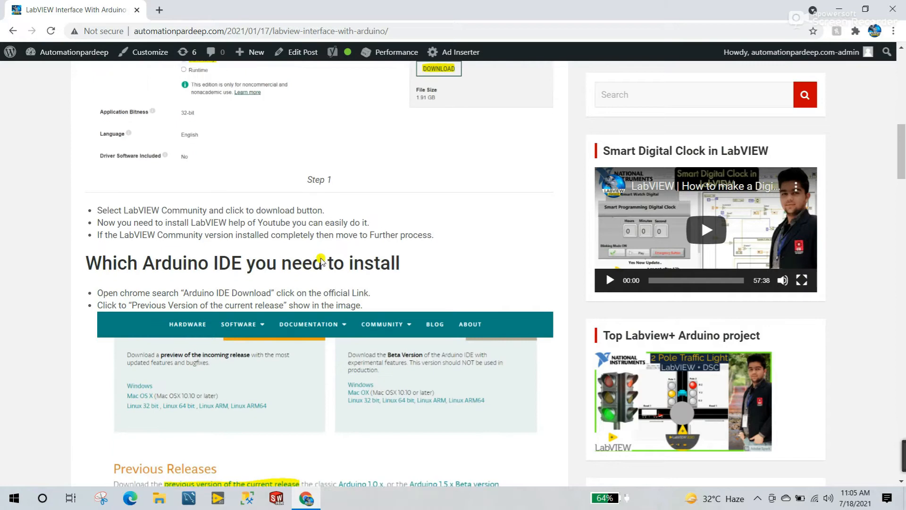
{"action": "scroll", "scroll_direction": "down", "scroll_amount": 3}
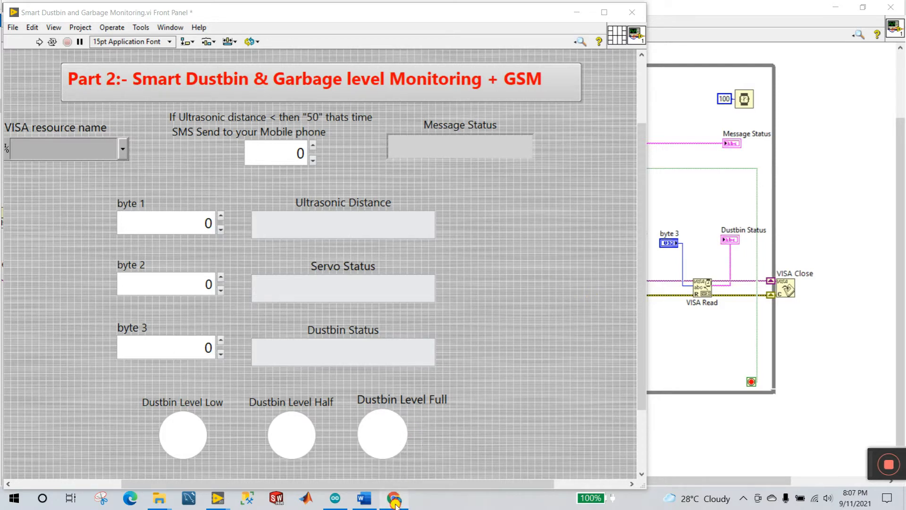
{"action": "left_click", "coordinate": [395, 498]}
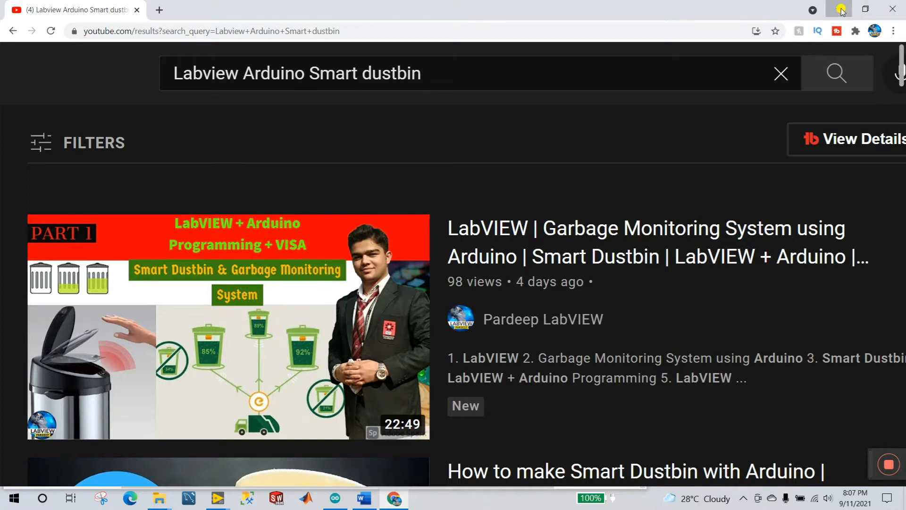
{"action": "left_click", "coordinate": [217, 498]}
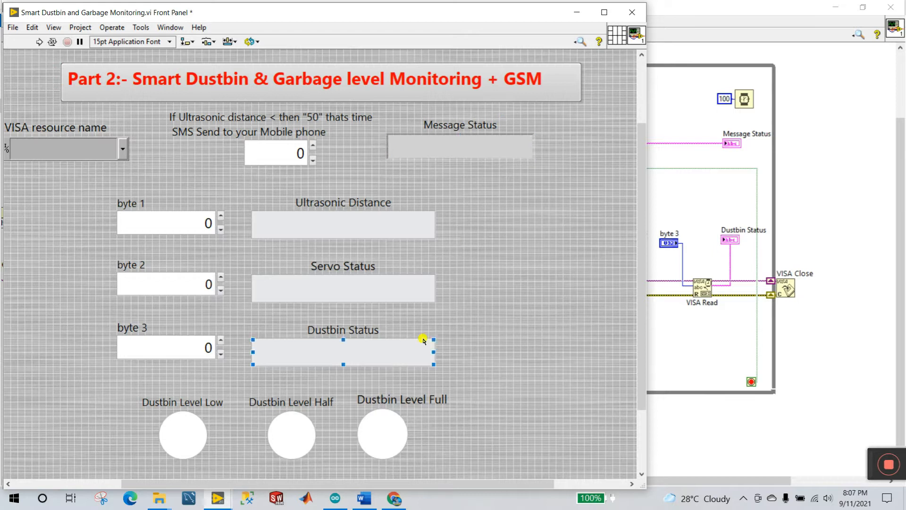
{"action": "left_click", "coordinate": [363, 497]}
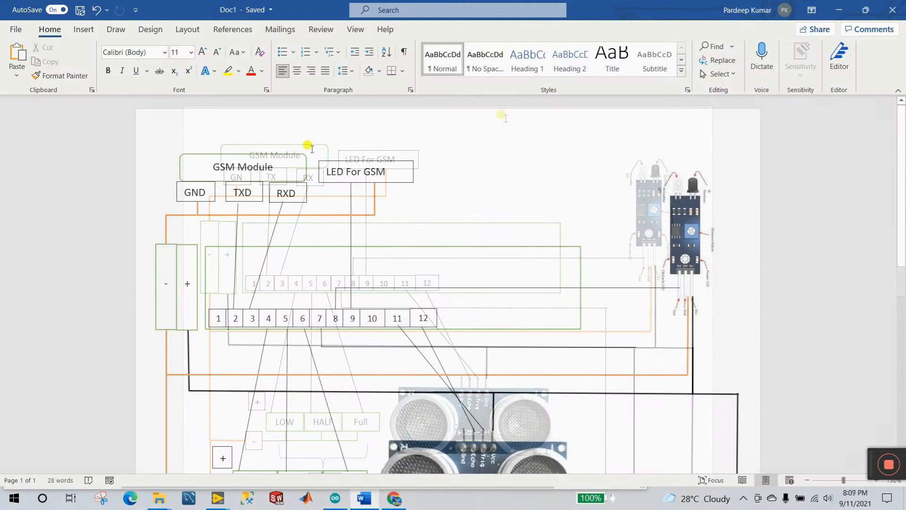
{"action": "left_click", "coordinate": [242, 166]}
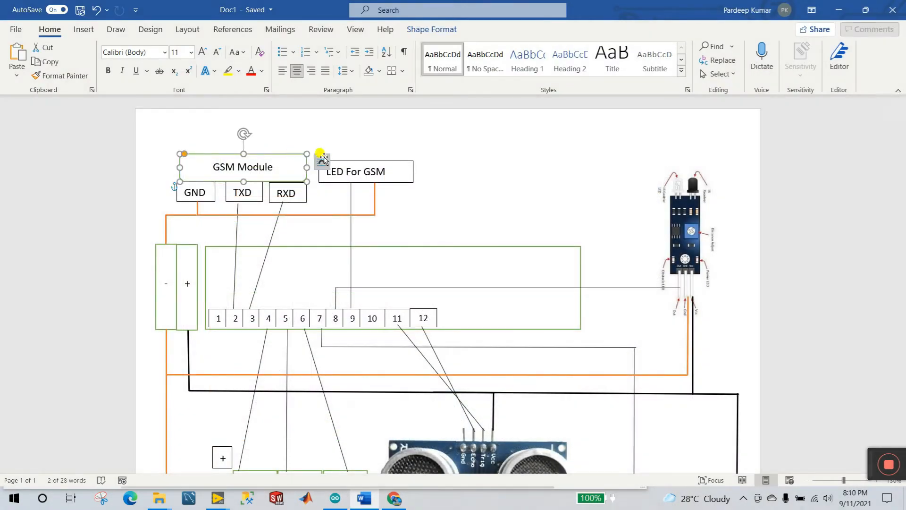
{"action": "left_click", "coordinate": [482, 208]}
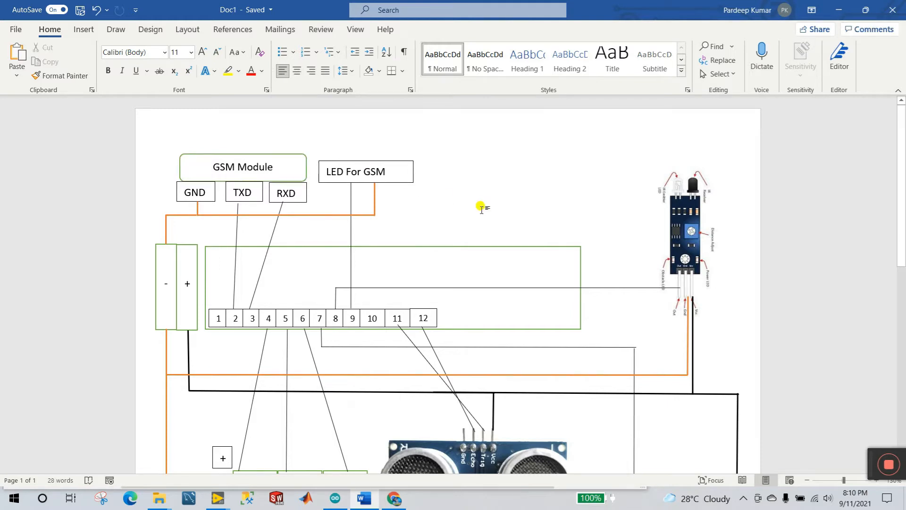
{"action": "scroll", "scroll_direction": "up", "scroll_amount": 3}
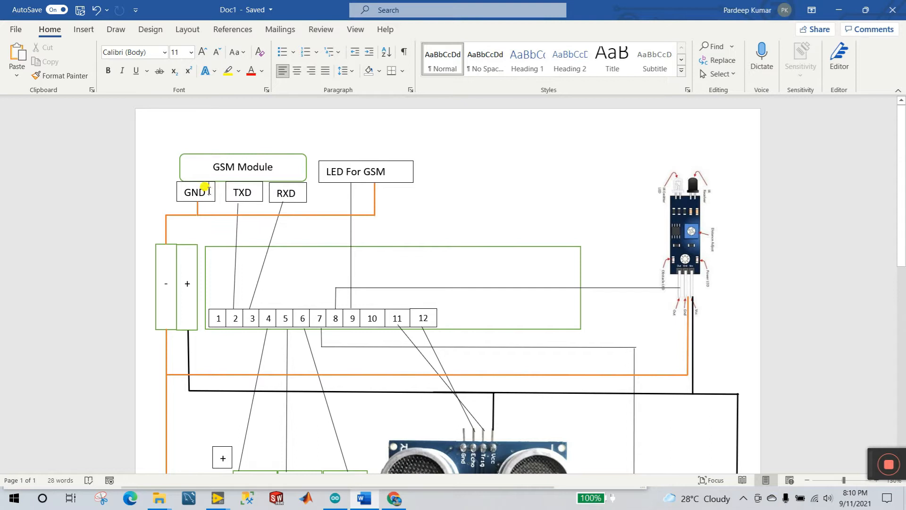
{"action": "mouse_move", "coordinate": [294, 193]}
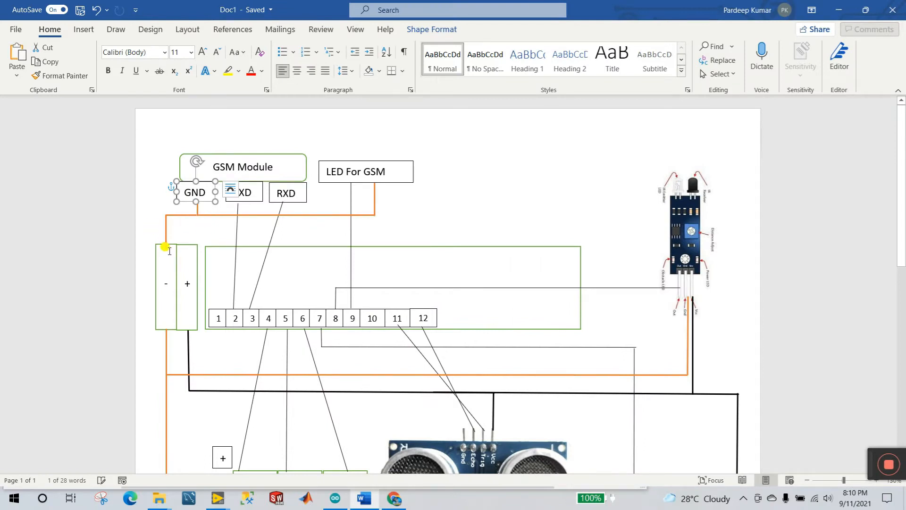
{"action": "left_click", "coordinate": [419, 224]}
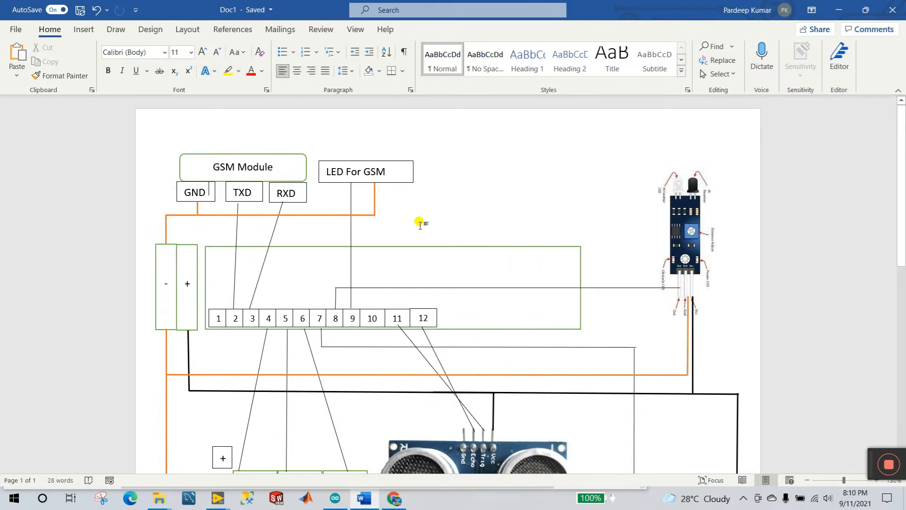
{"action": "mouse_move", "coordinate": [408, 364]}
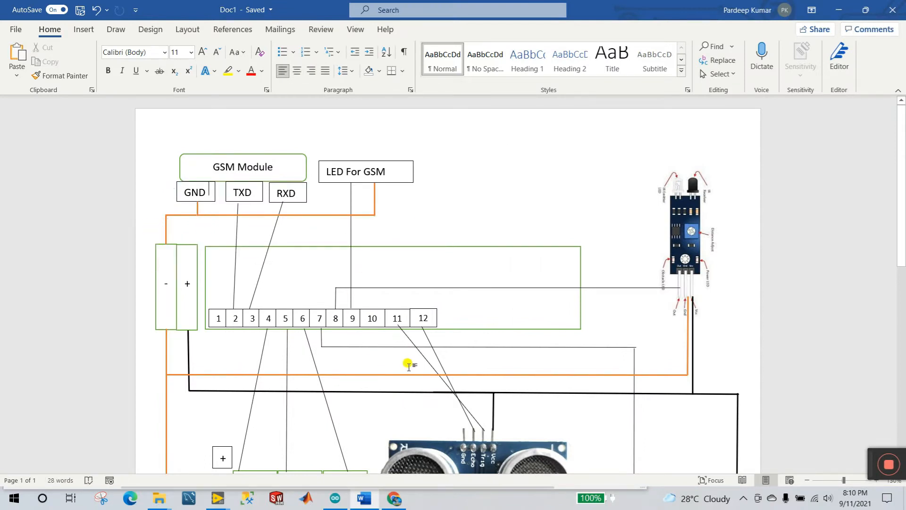
{"action": "mouse_move", "coordinate": [249, 190]}
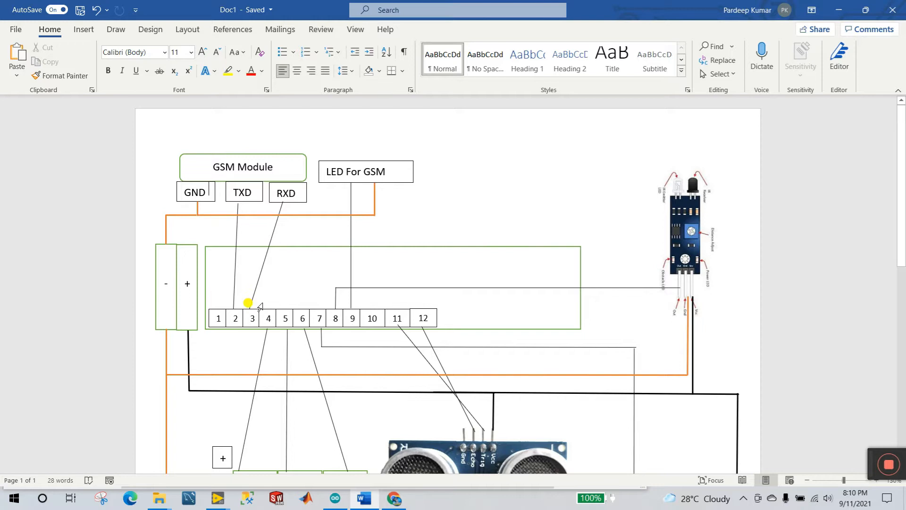
{"action": "left_click", "coordinate": [365, 170]}
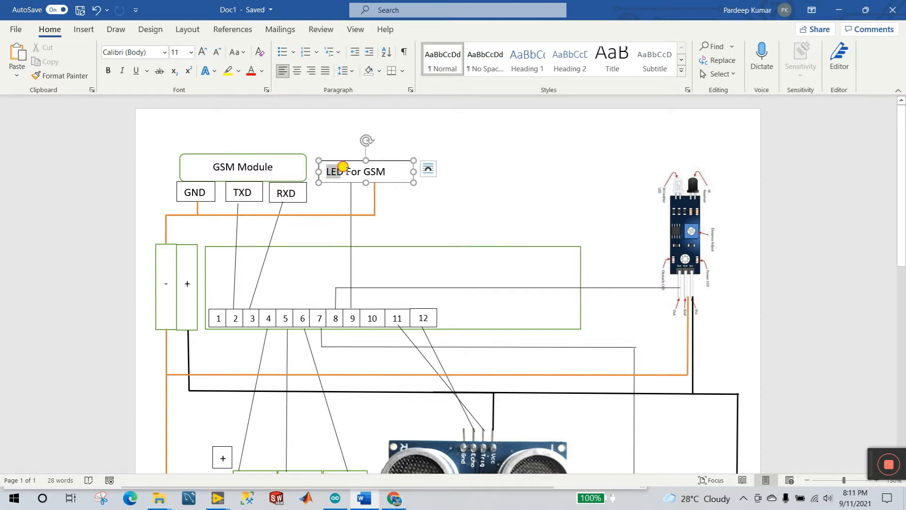
{"action": "left_click", "coordinate": [350, 182]}
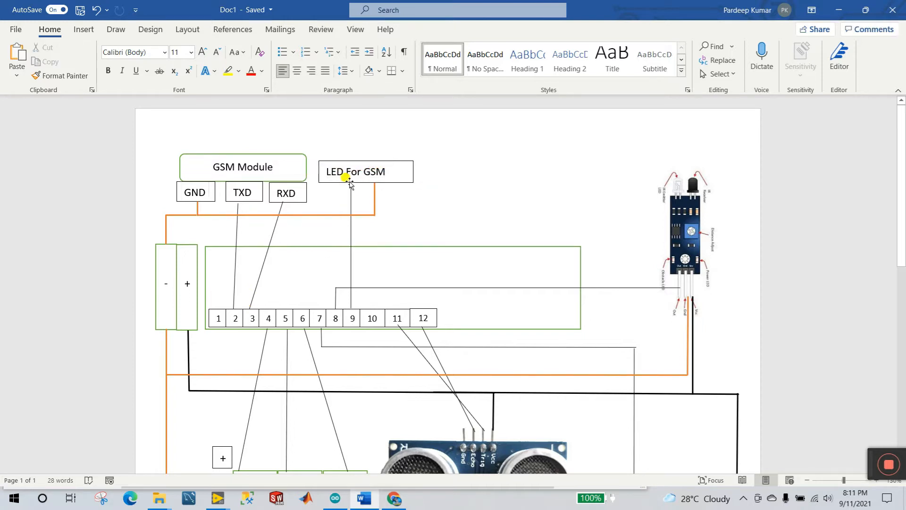
{"action": "left_click", "coordinate": [369, 317]}
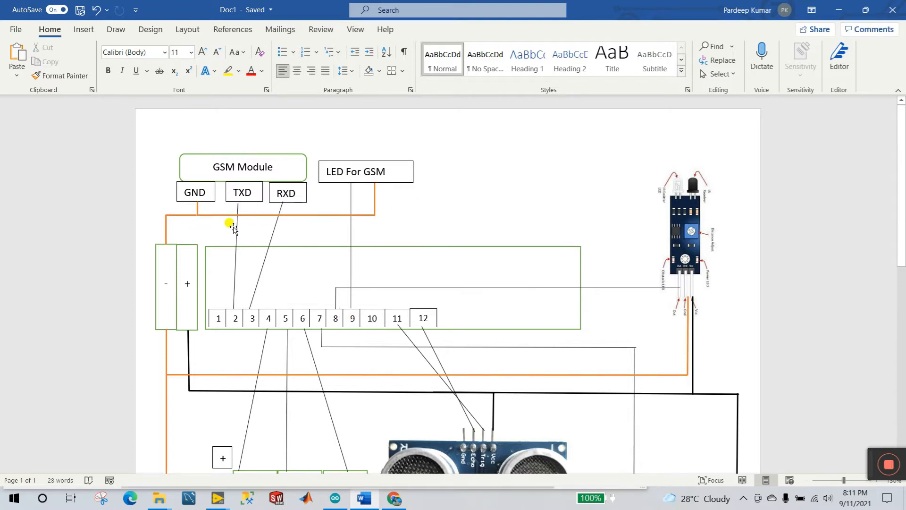
{"action": "mouse_move", "coordinate": [834, 11]}
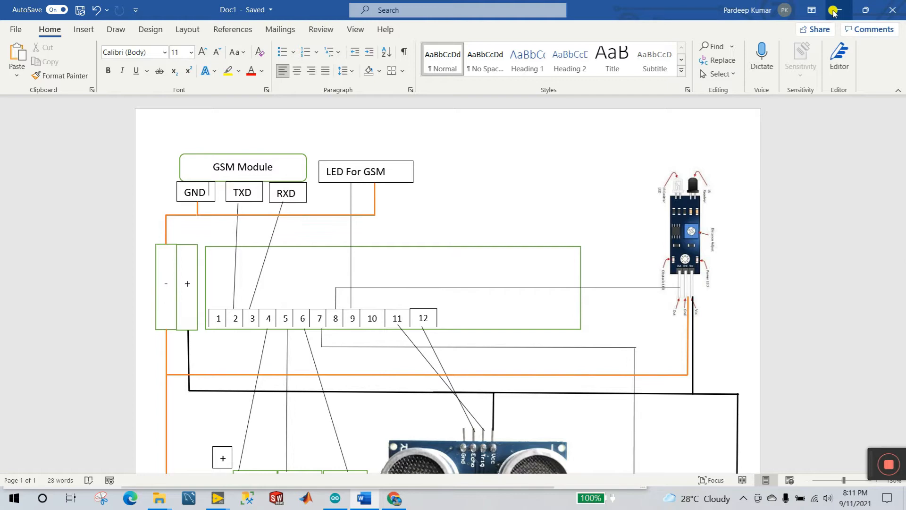
- Minimize the Word wiring diagram and switch to the Arduino IDE sketch
{"action": "left_click", "coordinate": [335, 498]}
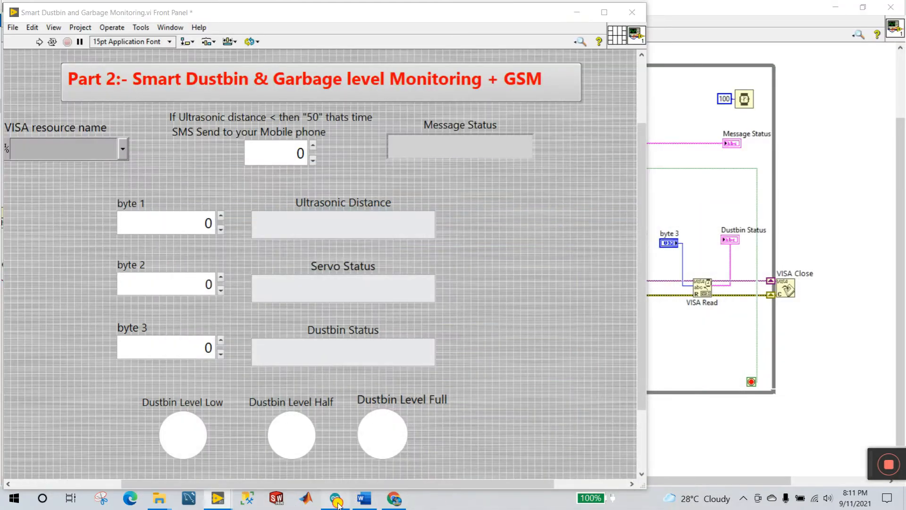
{"action": "left_click", "coordinate": [335, 497]}
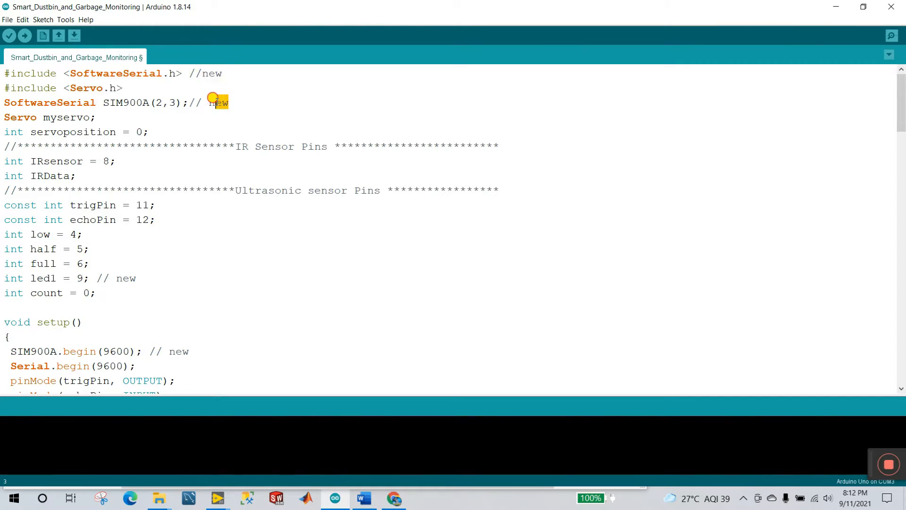
{"action": "double_click", "coordinate": [219, 102]}
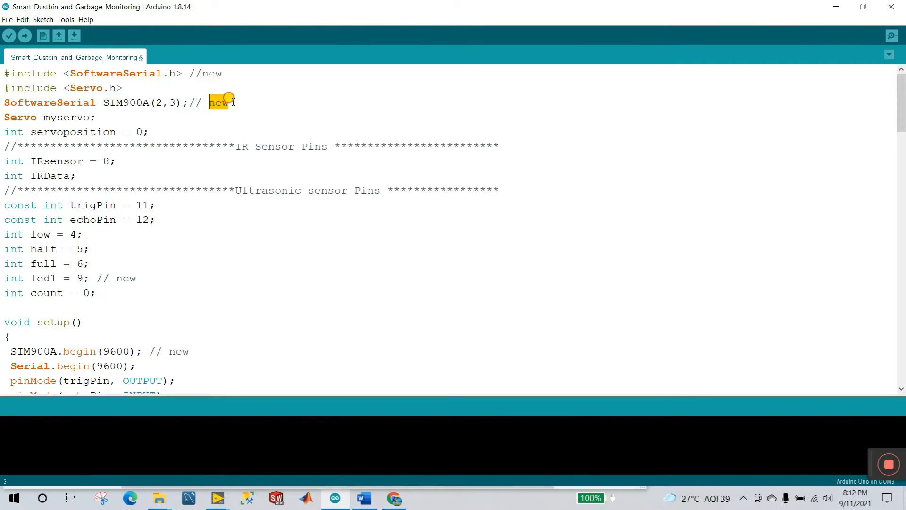
{"action": "left_click", "coordinate": [173, 87]}
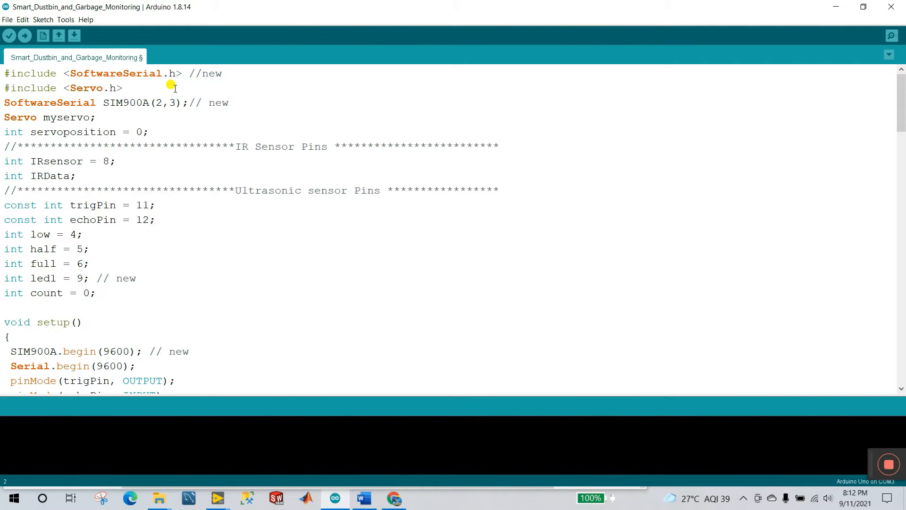
{"action": "left_click", "coordinate": [222, 146]}
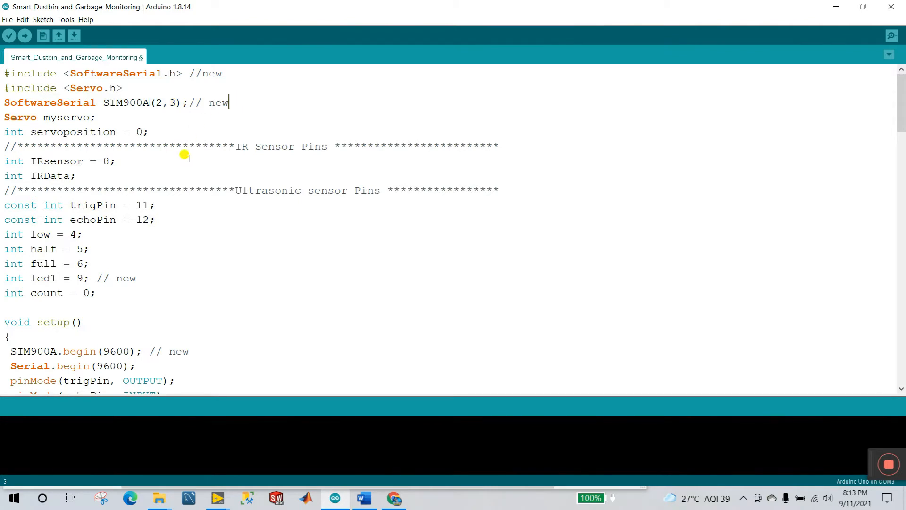
{"action": "scroll", "scroll_direction": "down", "scroll_amount": 3}
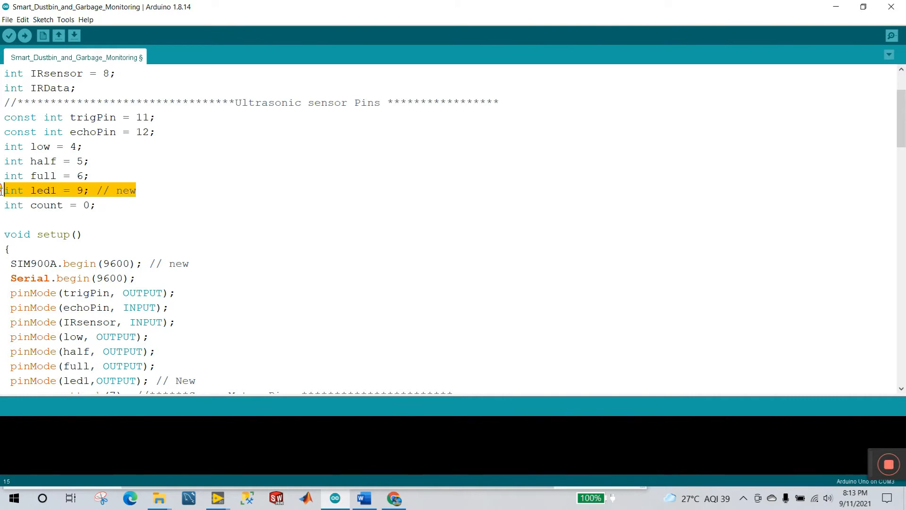
{"action": "left_click", "coordinate": [133, 191]}
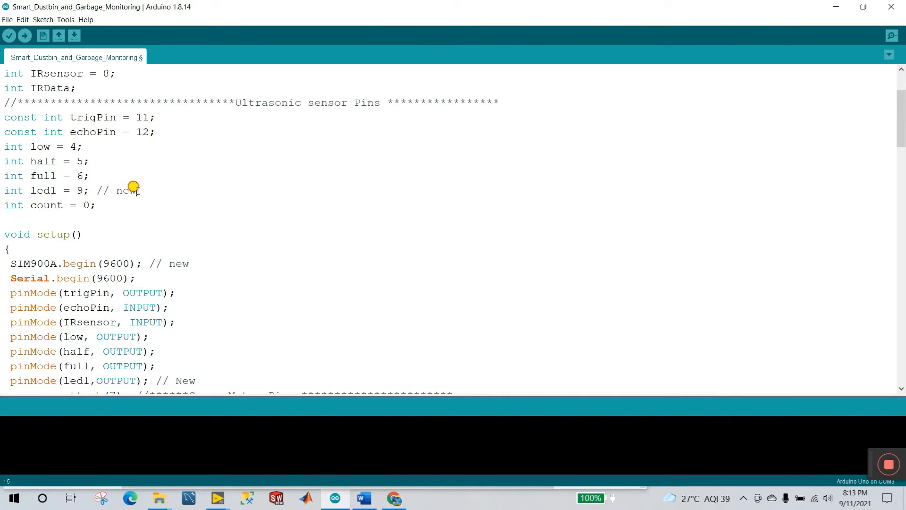
{"action": "scroll", "scroll_direction": "down", "scroll_amount": 3}
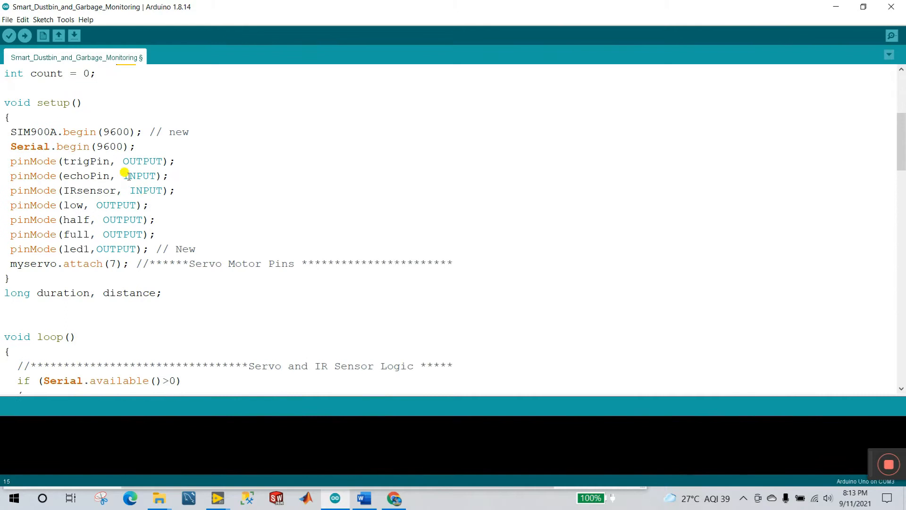
{"action": "mouse_move", "coordinate": [162, 123]}
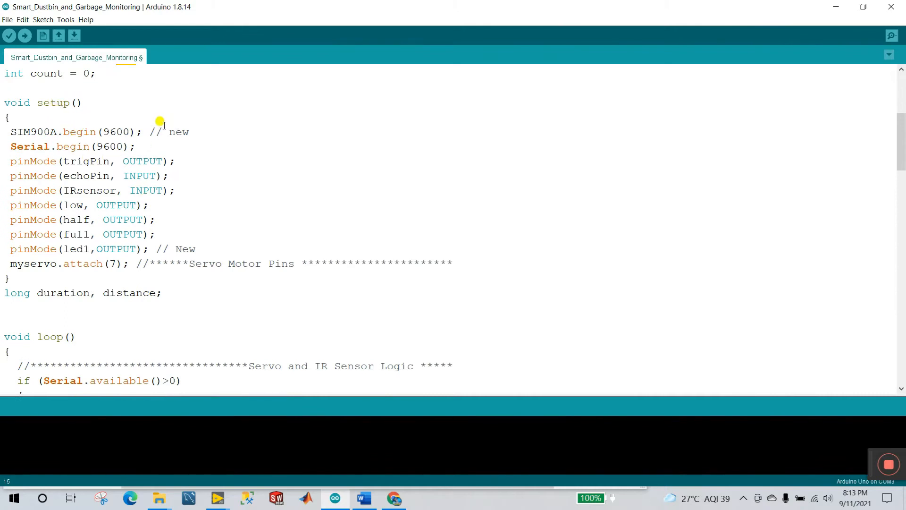
{"action": "double_click", "coordinate": [31, 131]}
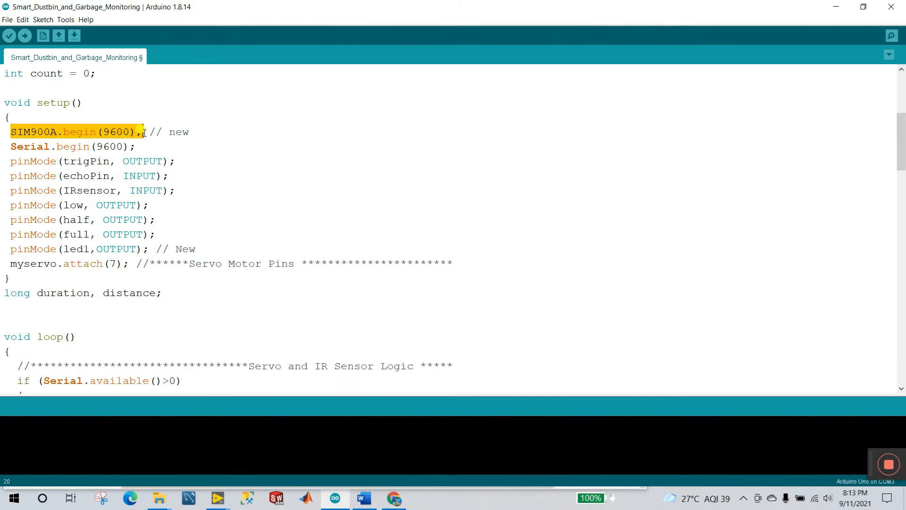
{"action": "left_click", "coordinate": [196, 249]}
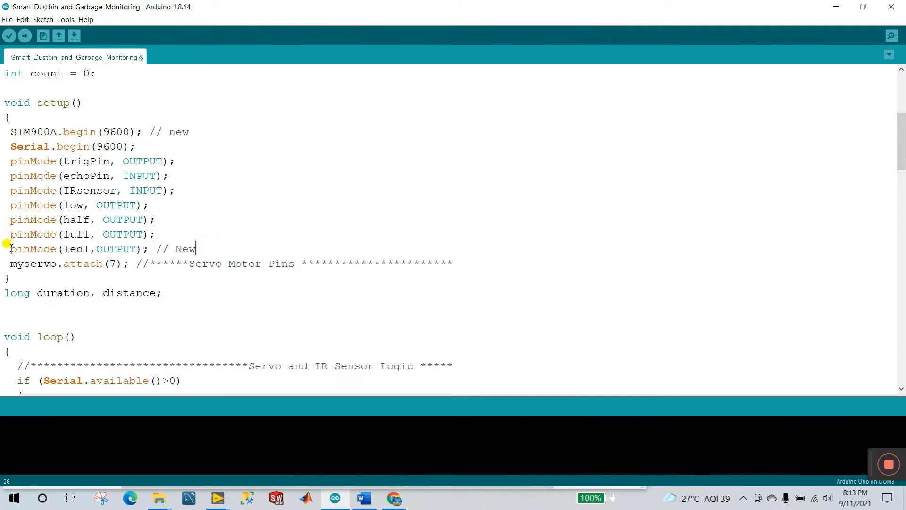
{"action": "double_click", "coordinate": [78, 249]}
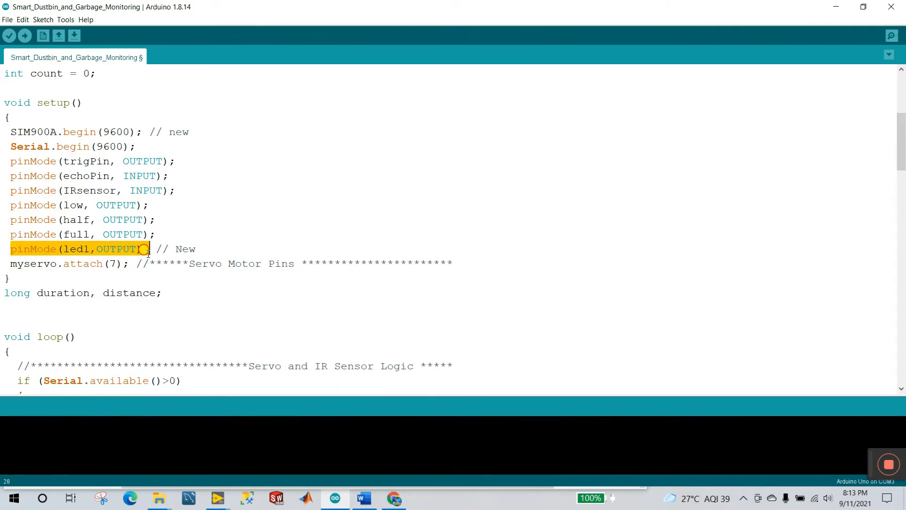
{"action": "scroll", "scroll_direction": "down", "scroll_amount": 3}
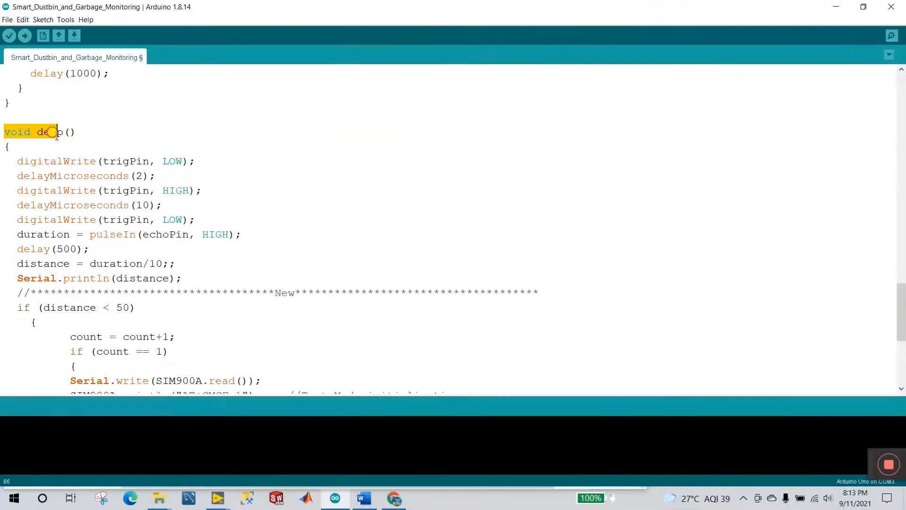
{"action": "scroll", "scroll_direction": "down", "scroll_amount": 3}
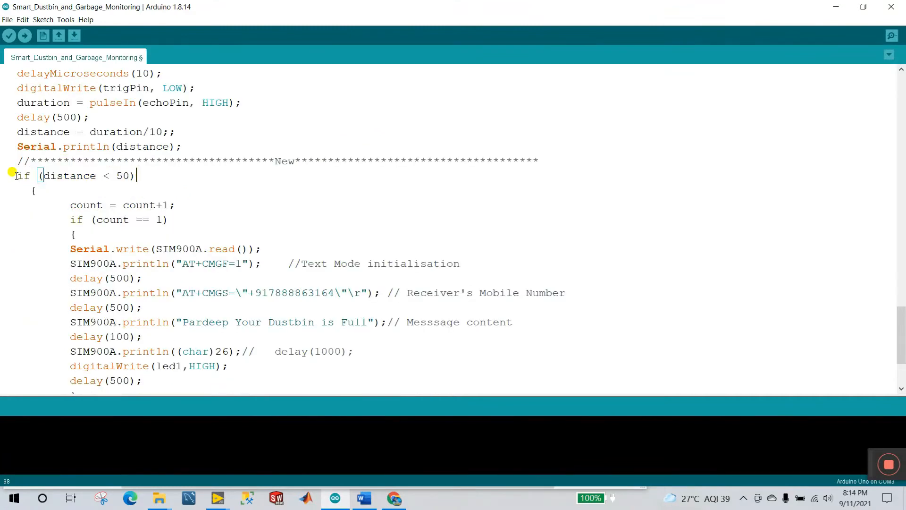
{"action": "mouse_move", "coordinate": [126, 143]}
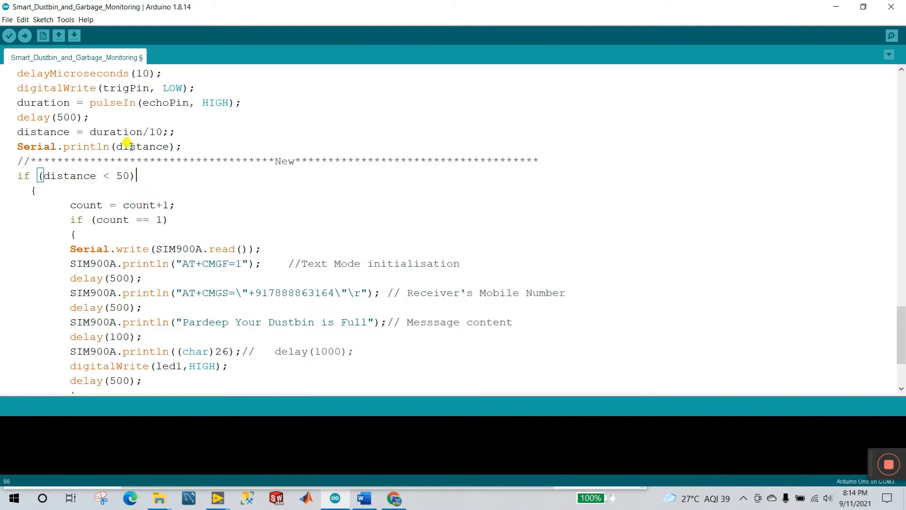
{"action": "scroll", "scroll_direction": "down", "scroll_amount": 3}
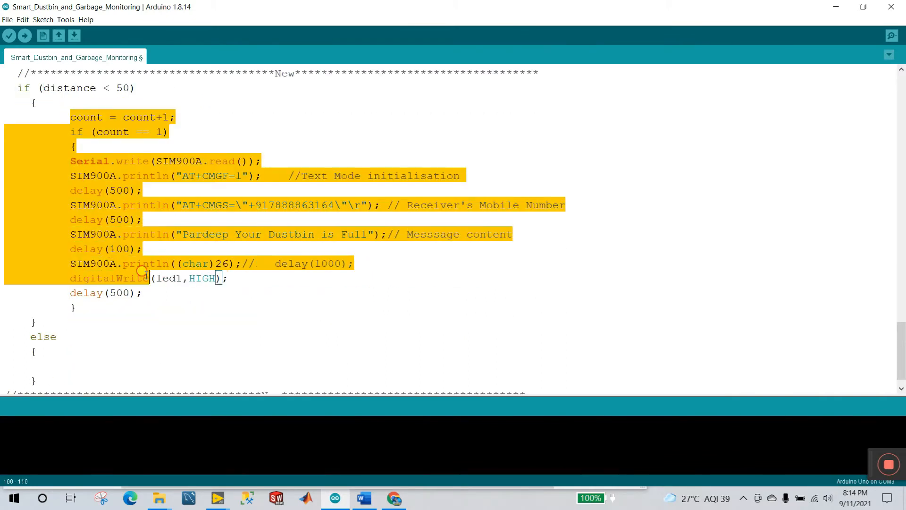
{"action": "left_click", "coordinate": [259, 219]}
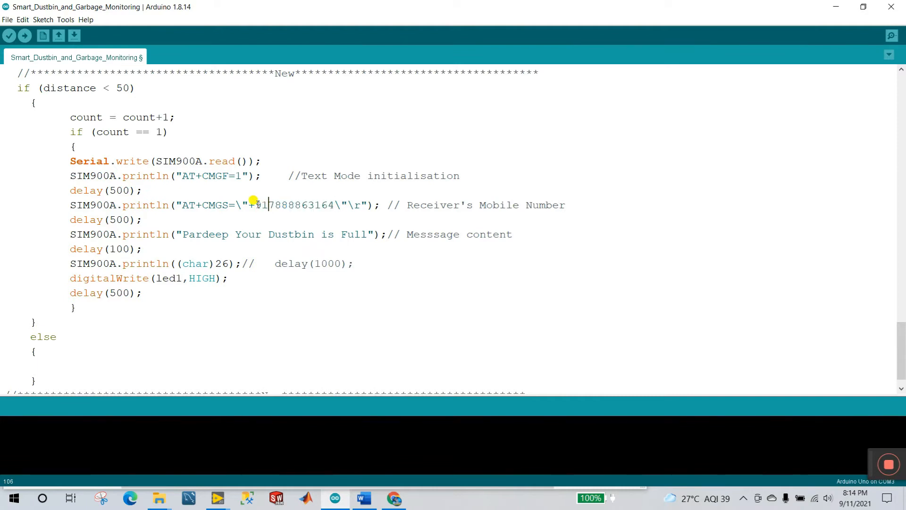
{"action": "left_click_drag", "start_coordinate": [255, 204], "coordinate": [334, 205]}
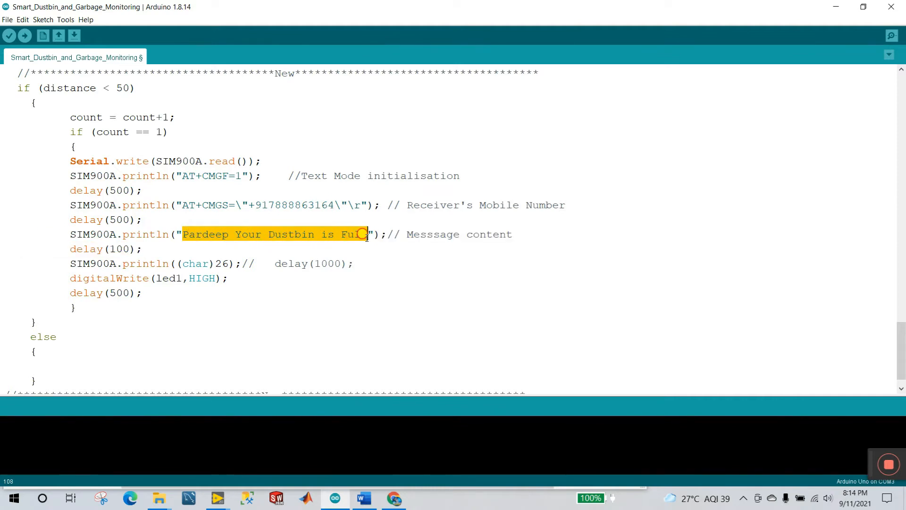
{"action": "type", "text": "l"}
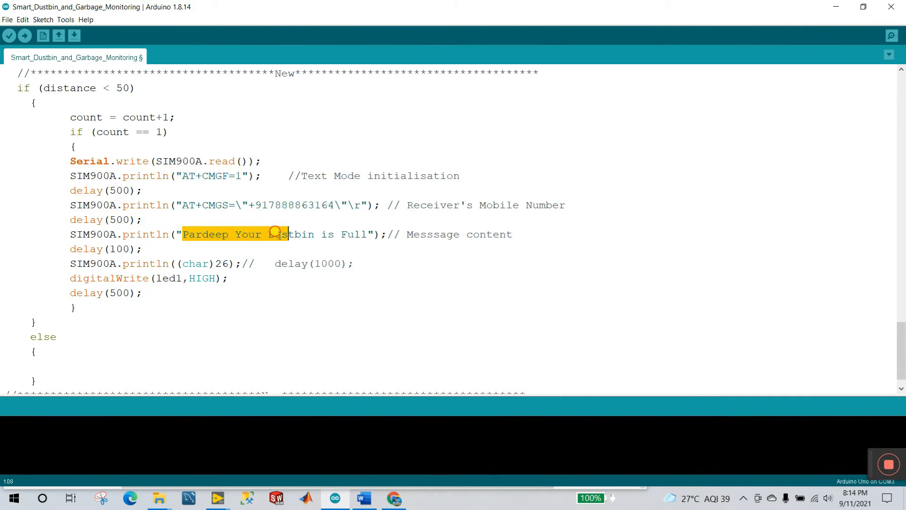
{"action": "left_click", "coordinate": [241, 249]}
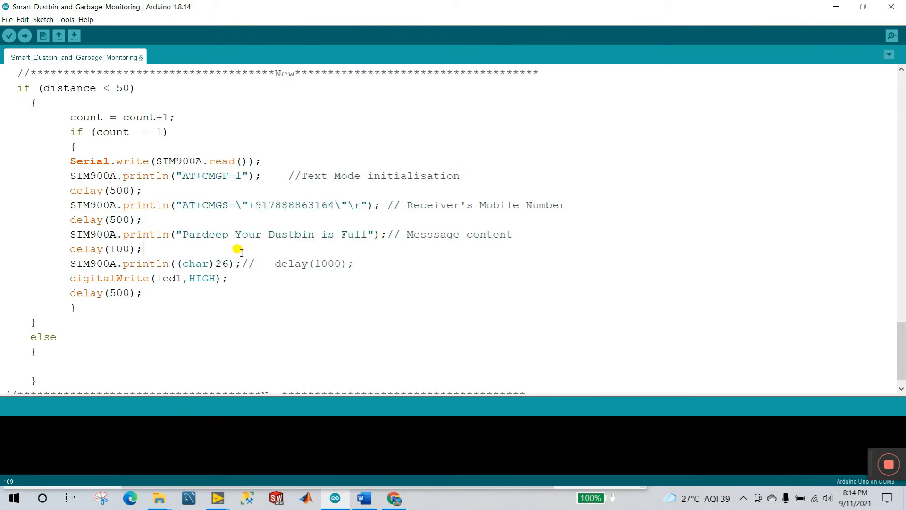
{"action": "scroll", "scroll_direction": "down", "scroll_amount": 3}
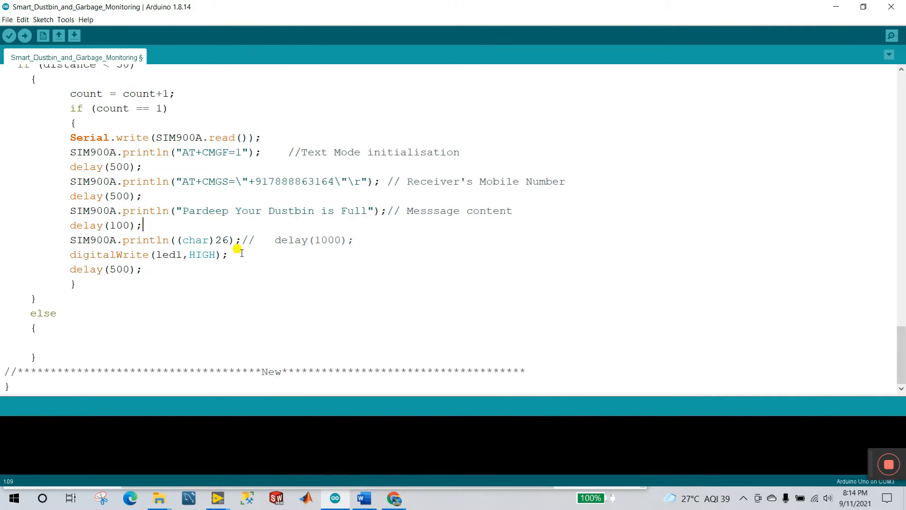
{"action": "scroll", "scroll_direction": "up", "scroll_amount": 3}
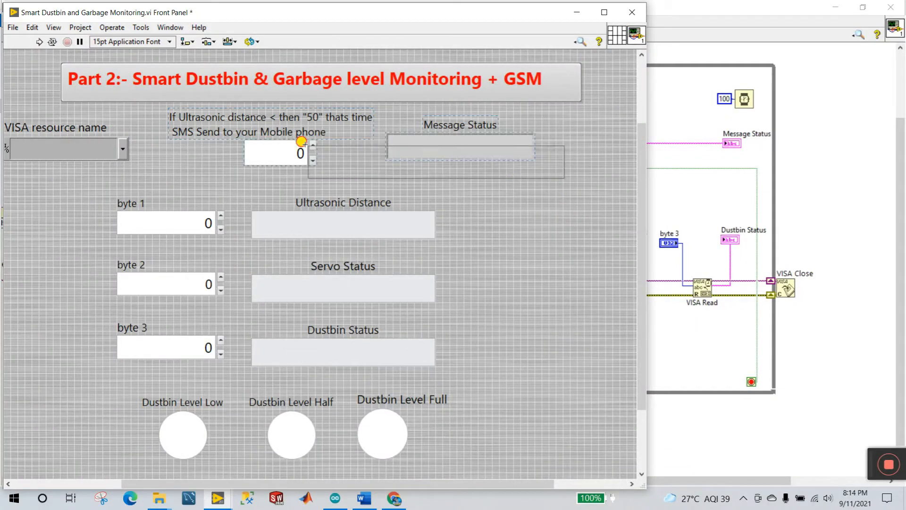
- Enter 50 in the 'If Ultrasonic distance < then' threshold control
{"action": "left_click", "coordinate": [225, 124]}
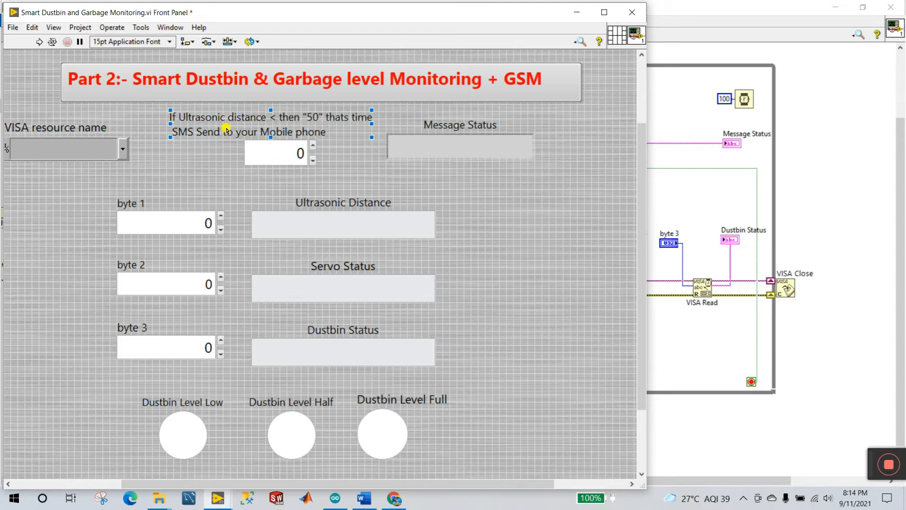
{"action": "double_click", "coordinate": [202, 116]}
{"action": "type", "text": "50"}
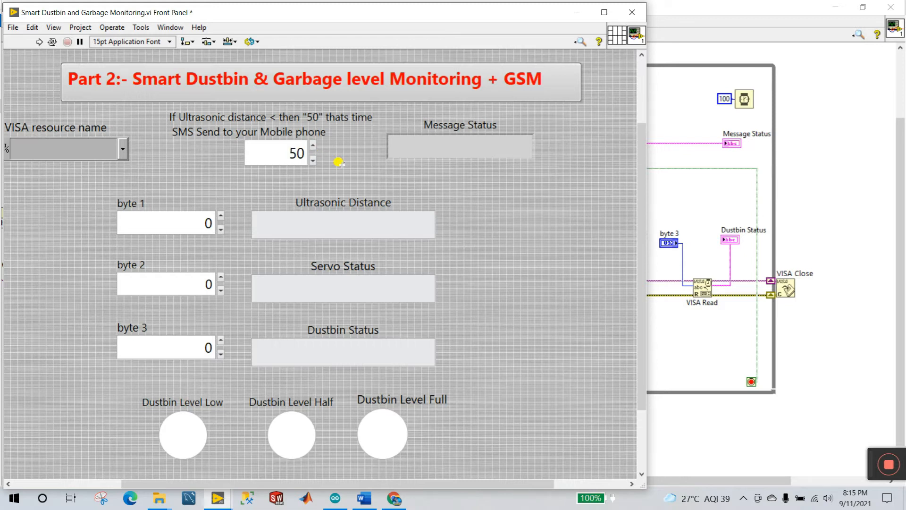
{"action": "double_click", "coordinate": [278, 153]}
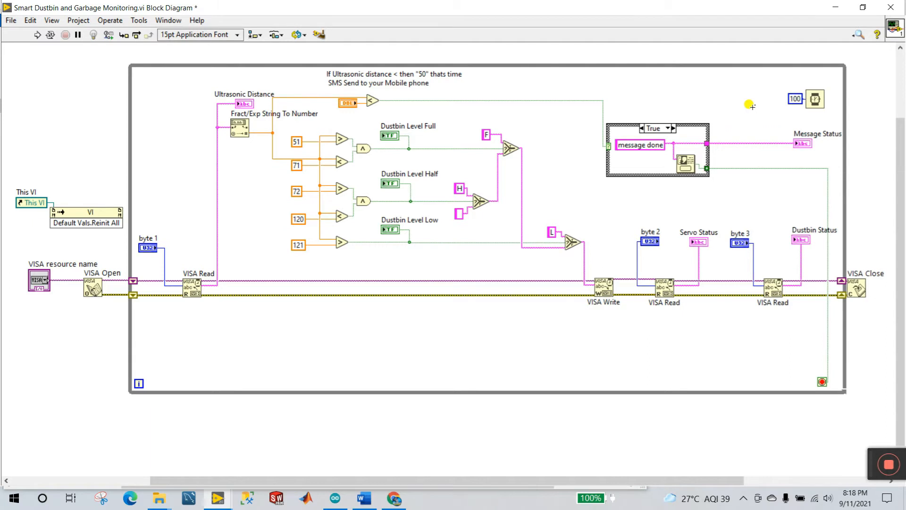
{"action": "mouse_move", "coordinate": [599, 83]}
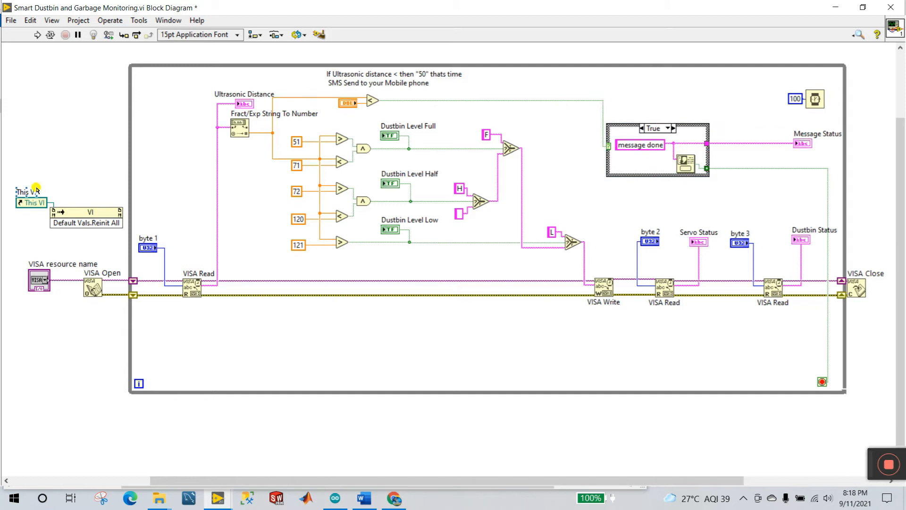
{"action": "mouse_move", "coordinate": [308, 121]}
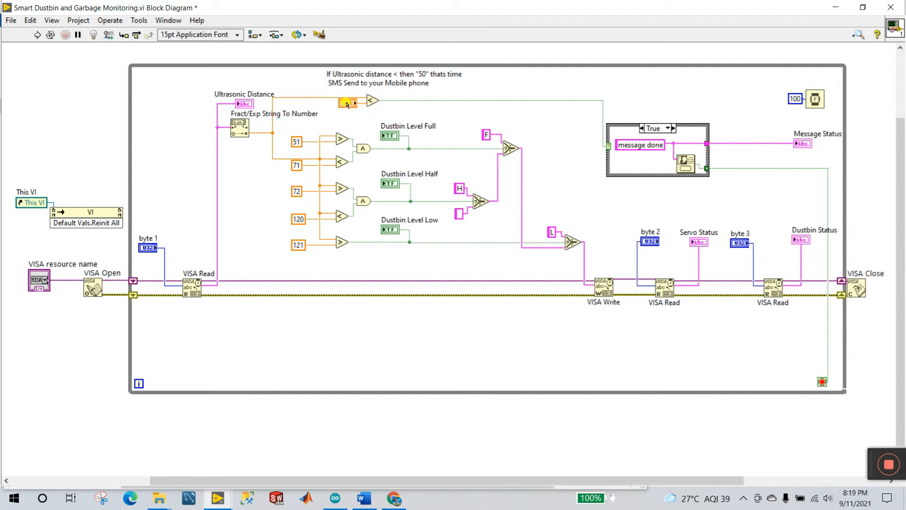
- Locate the threshold terminal's control on the front panel from the block diagram
{"action": "left_click", "coordinate": [378, 78]}
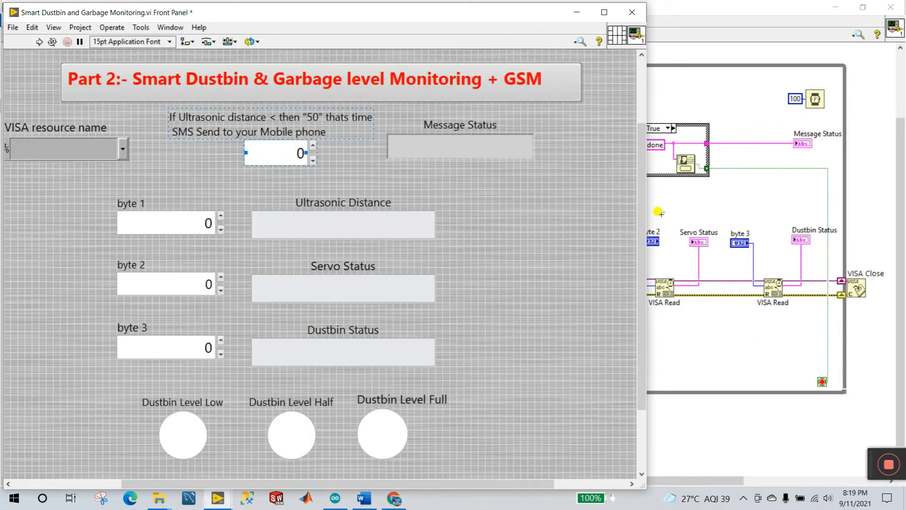
{"action": "mouse_move", "coordinate": [675, 197]}
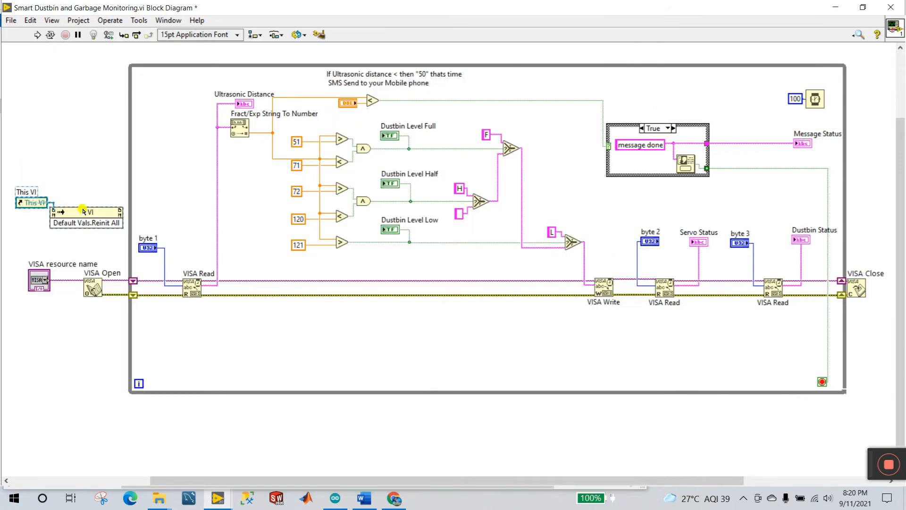
{"action": "mouse_move", "coordinate": [82, 175]}
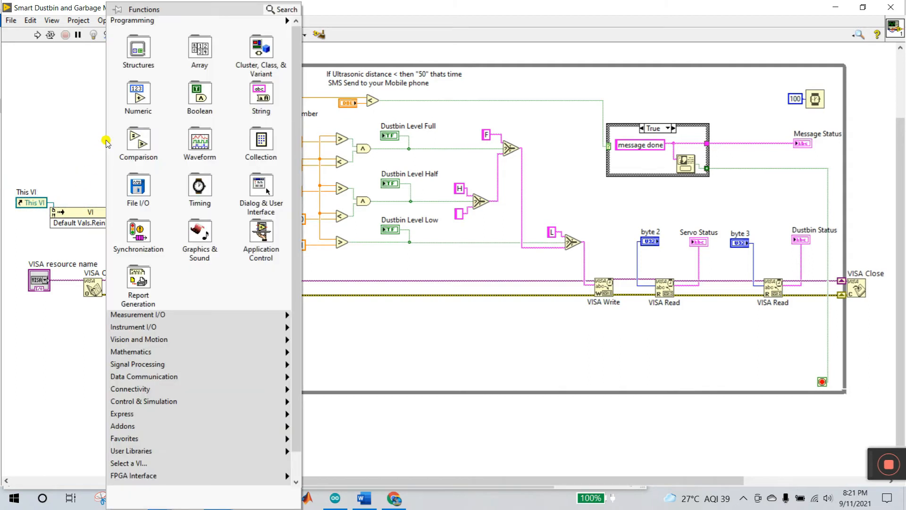
- Place an Invoke Node set to Default Vals.Reinit All beside the first This VI reference
{"action": "left_click", "coordinate": [261, 240]}
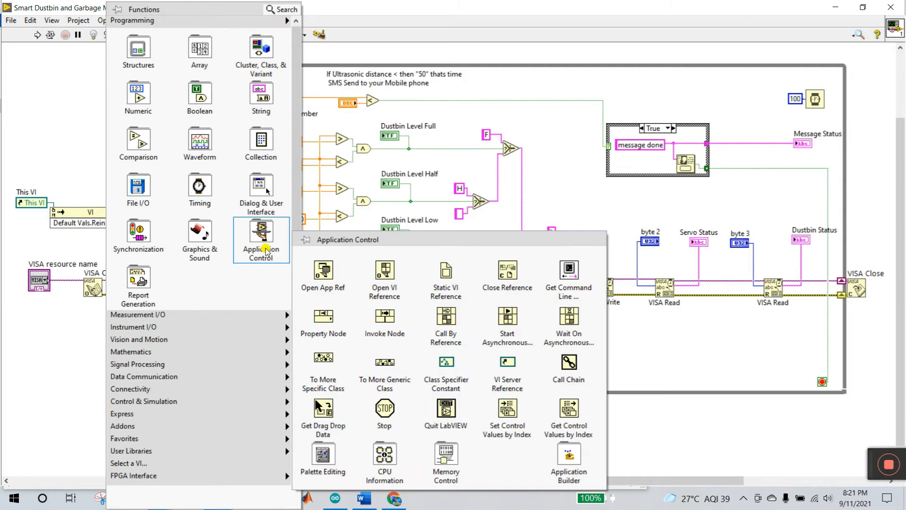
{"action": "mouse_move", "coordinate": [507, 362]}
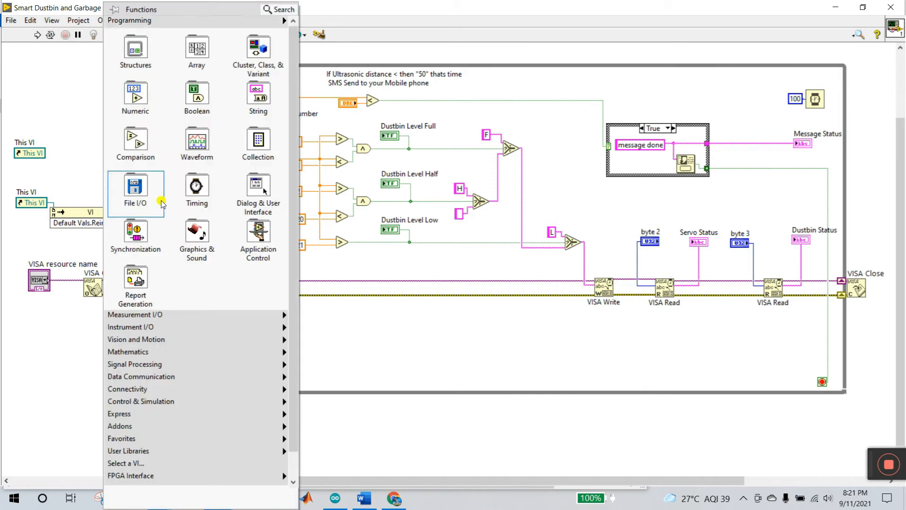
{"action": "left_click", "coordinate": [258, 232]}
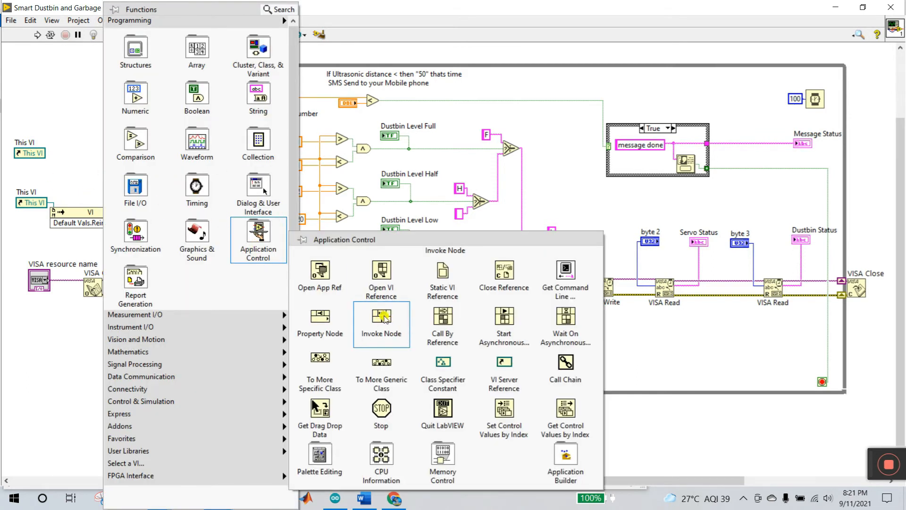
{"action": "left_click", "coordinate": [381, 317]}
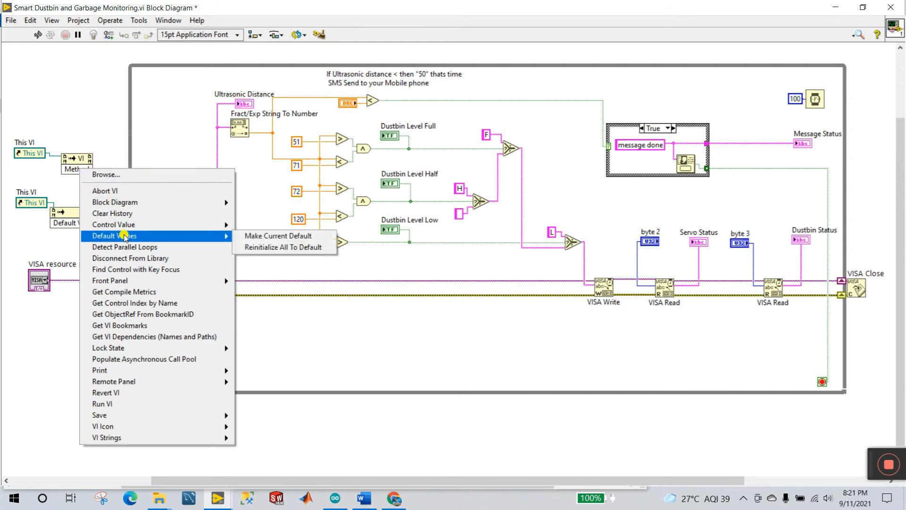
{"action": "mouse_move", "coordinate": [282, 247]}
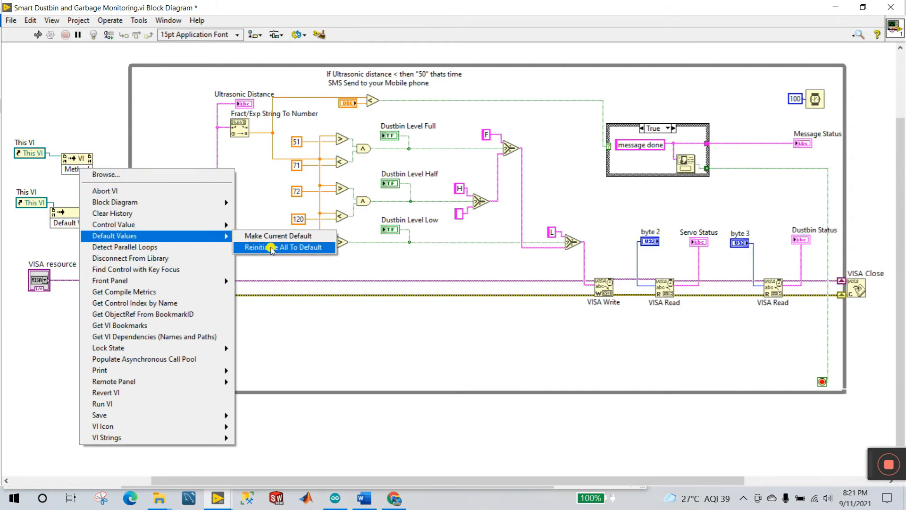
{"action": "left_click", "coordinate": [283, 247]}
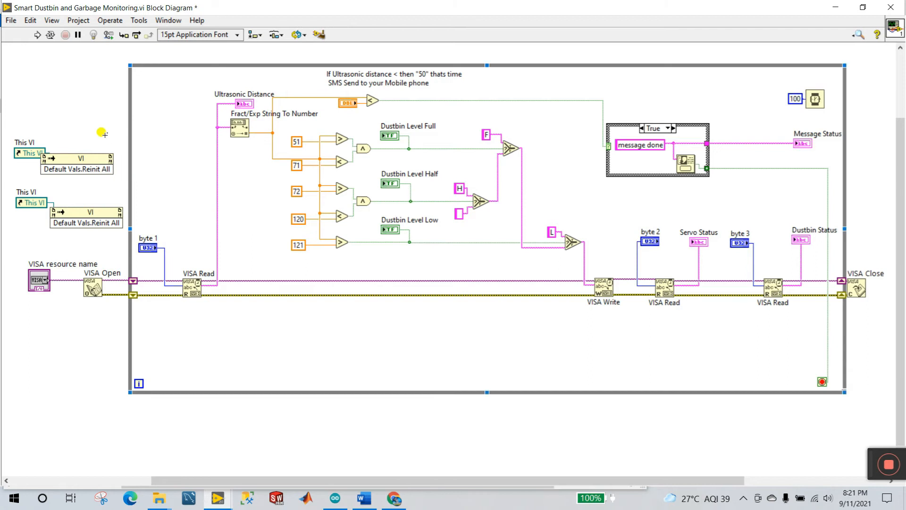
{"action": "left_click_drag", "start_coordinate": [29, 152], "coordinate": [24, 142]}
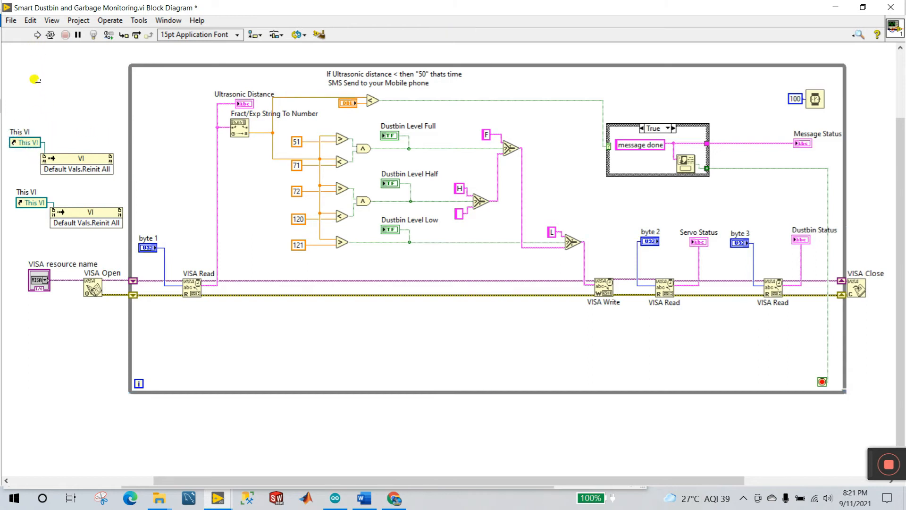
{"action": "mouse_move", "coordinate": [26, 103]}
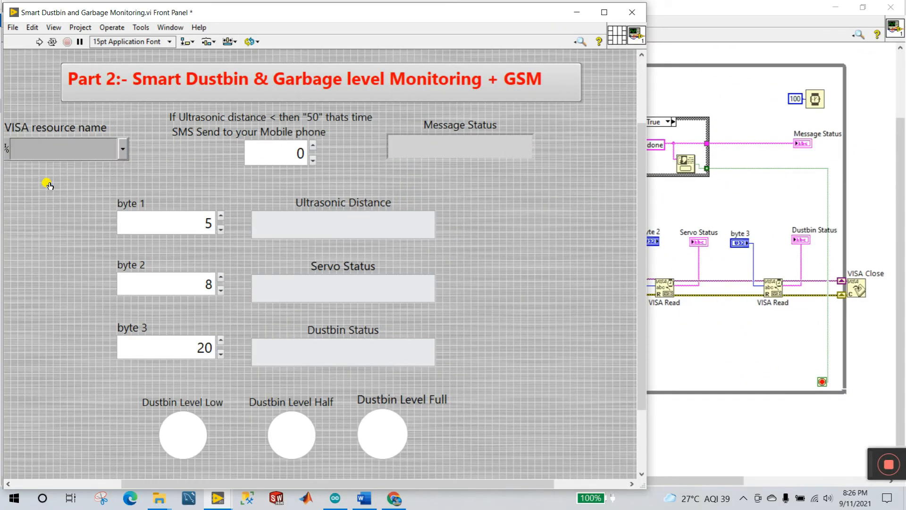
- Choose the ASRL4::INSTR serial port and enter the SMS trigger threshold
{"action": "left_click", "coordinate": [121, 149]}
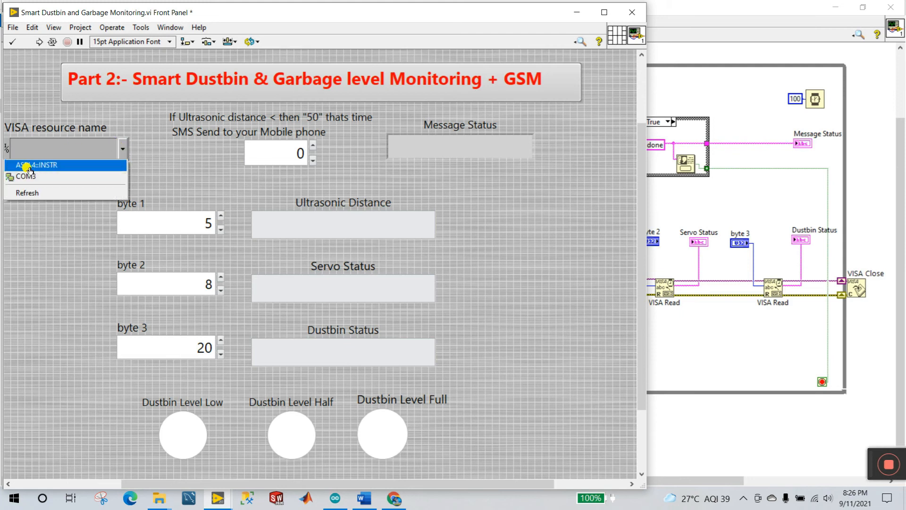
{"action": "left_click", "coordinate": [36, 165]}
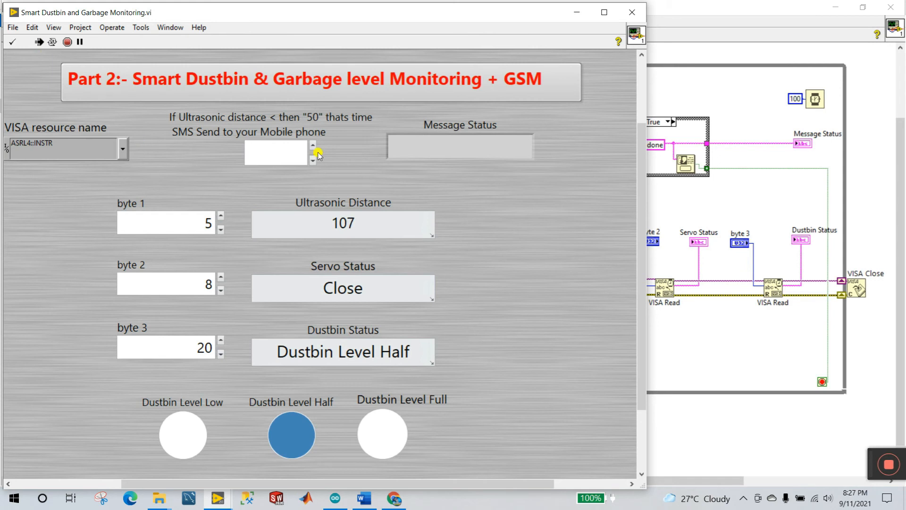
{"action": "left_click", "coordinate": [312, 144]}
{"action": "type", "text": "50"}
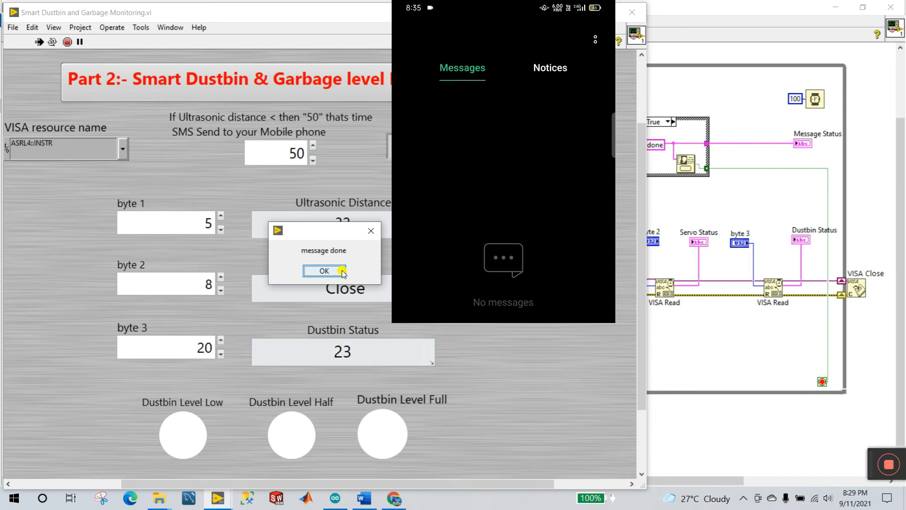
- Acknowledge the 'message done' dialog and confirm the 'Dustbin is Full' SMS arrived
{"action": "left_click", "coordinate": [324, 271]}
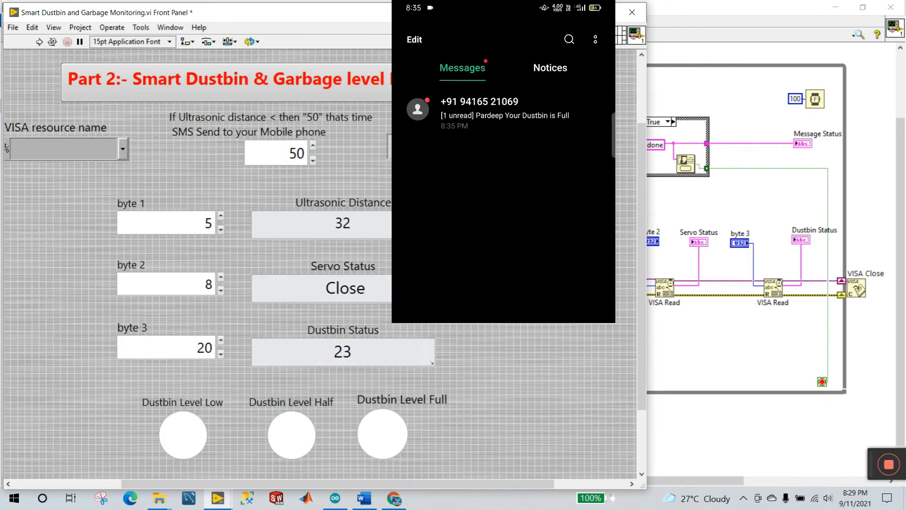
{"action": "left_click", "coordinate": [478, 110]}
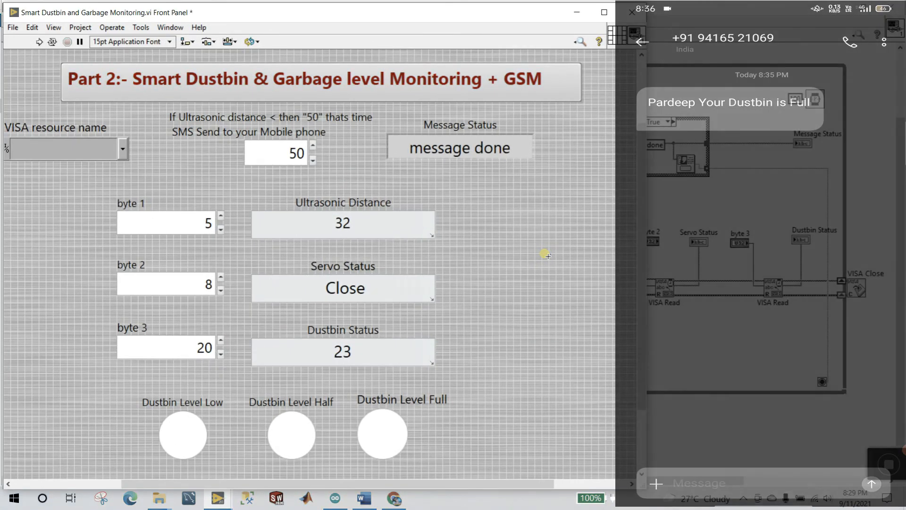